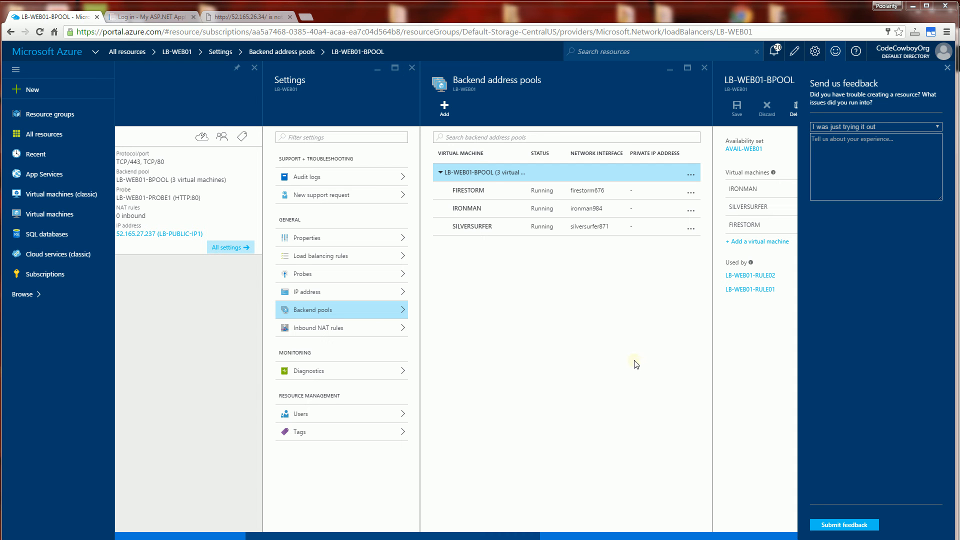
{"action": "mouse_move", "coordinate": [398, 339]}
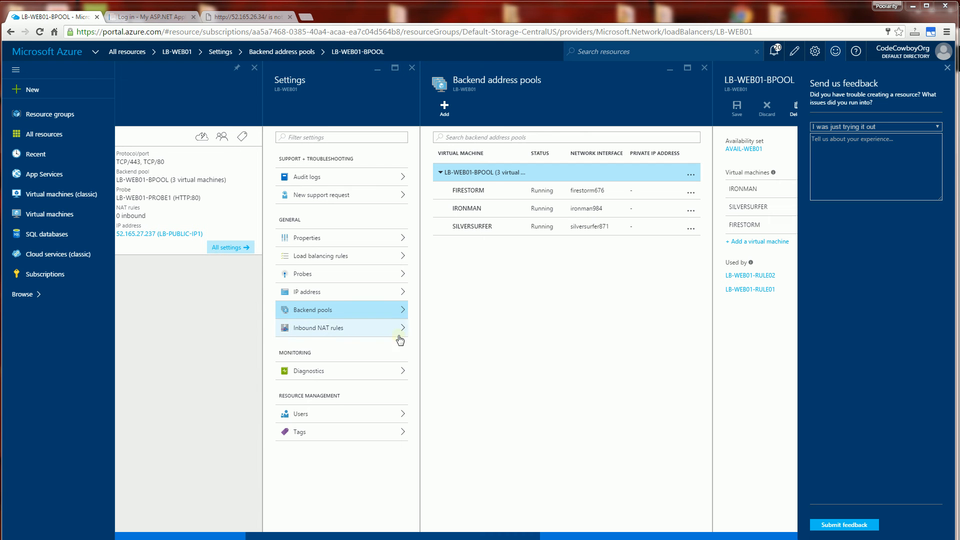
{"action": "mouse_move", "coordinate": [484, 208]}
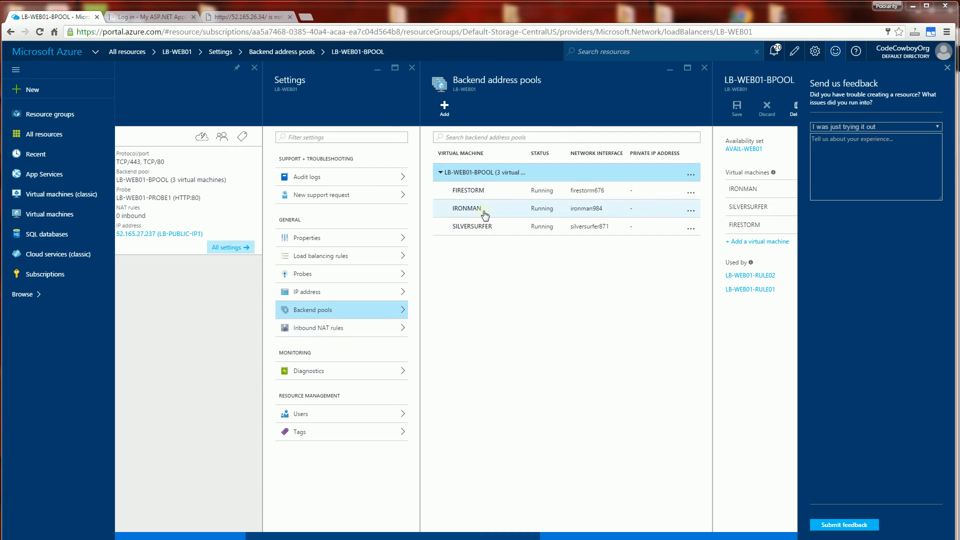
{"action": "mouse_move", "coordinate": [153, 16]}
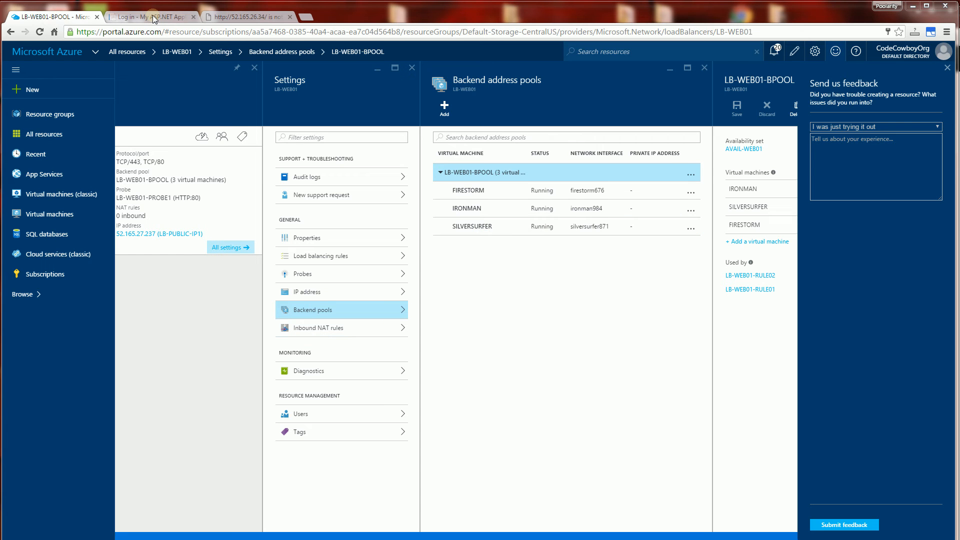
{"action": "left_click", "coordinate": [150, 17]}
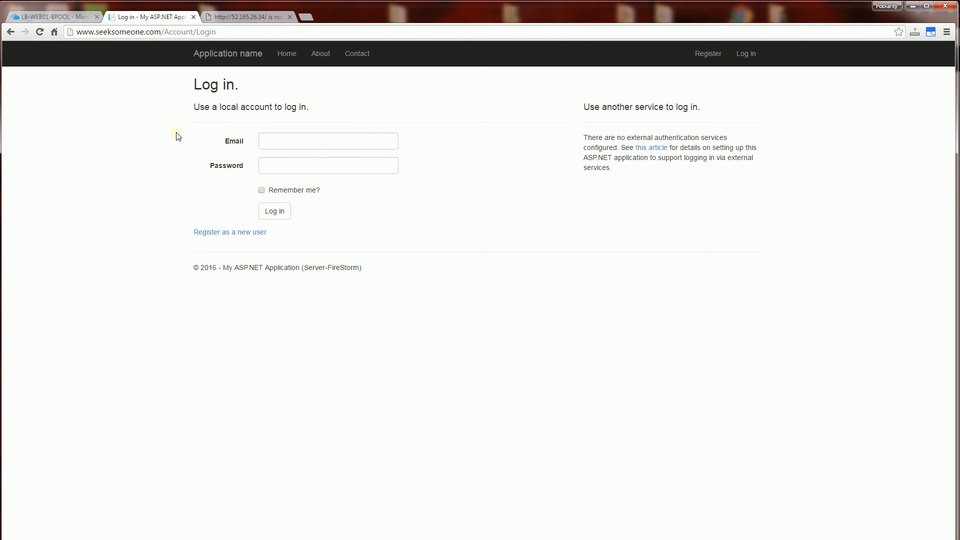
{"action": "left_click", "coordinate": [327, 141]}
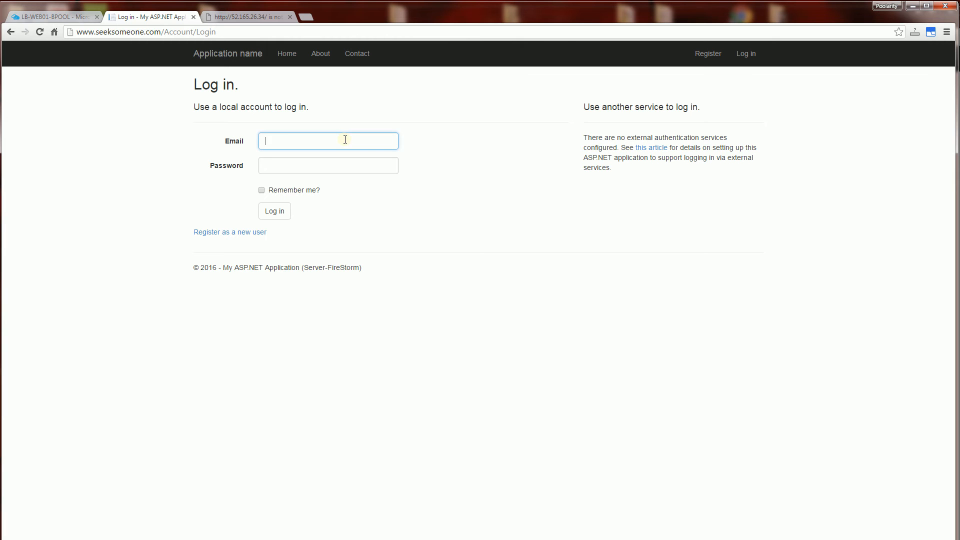
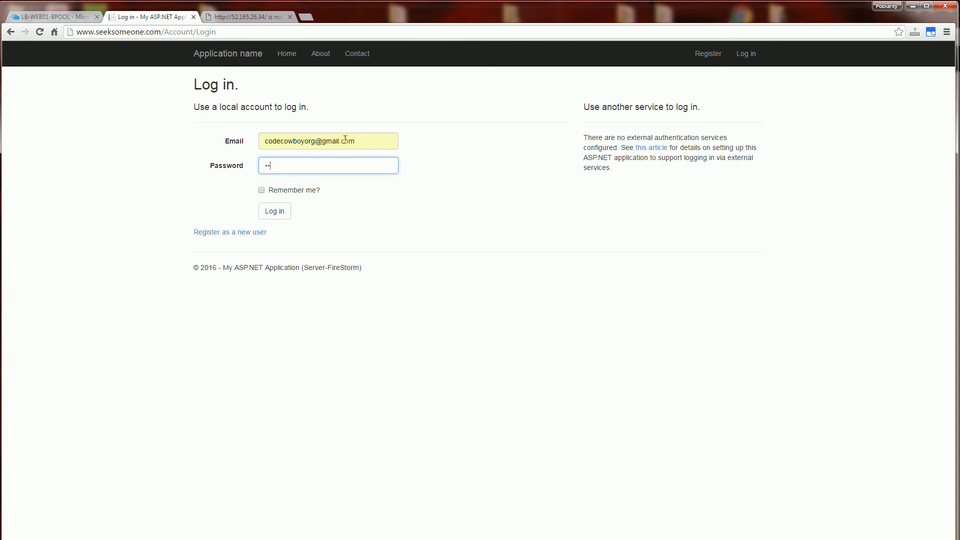
{"action": "type", "text": "password"}
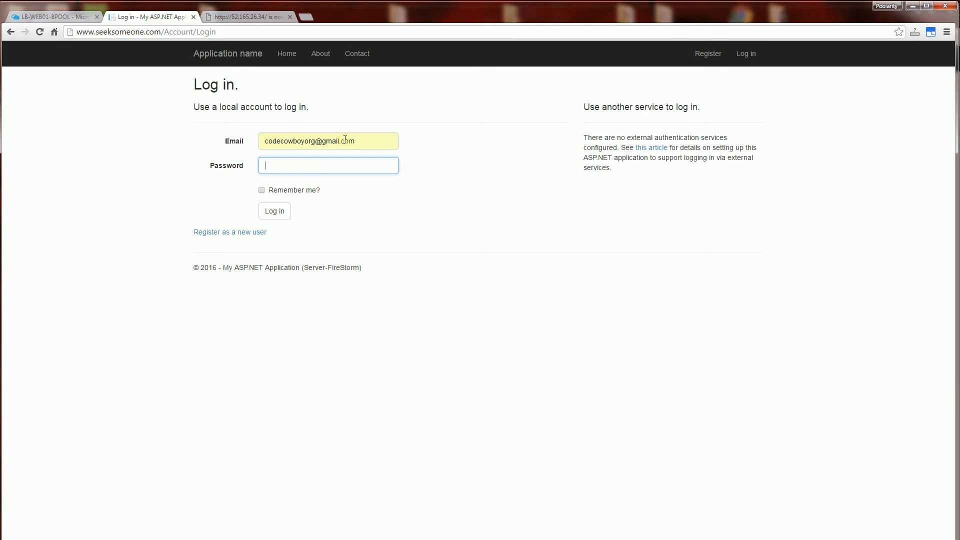
{"action": "type", "text": "password"}
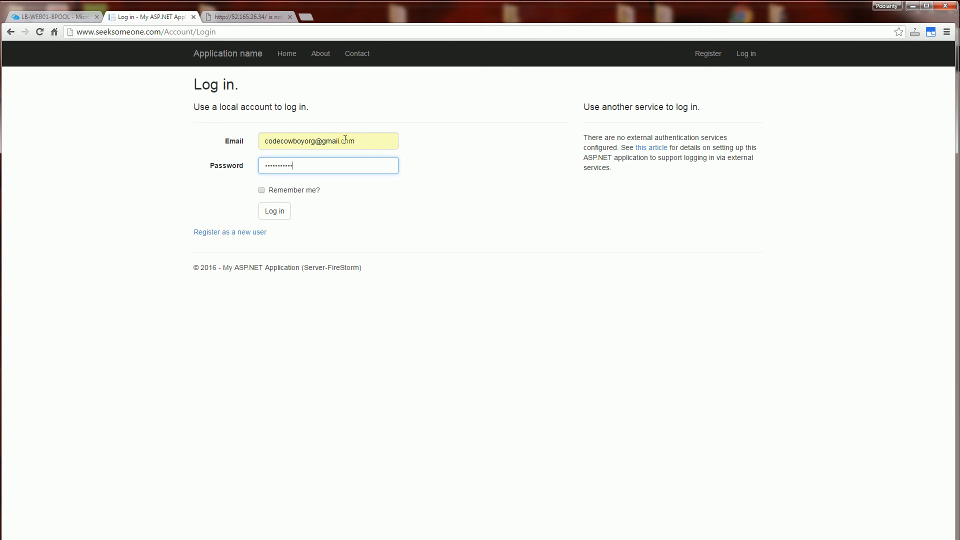
{"action": "left_click", "coordinate": [275, 211]}
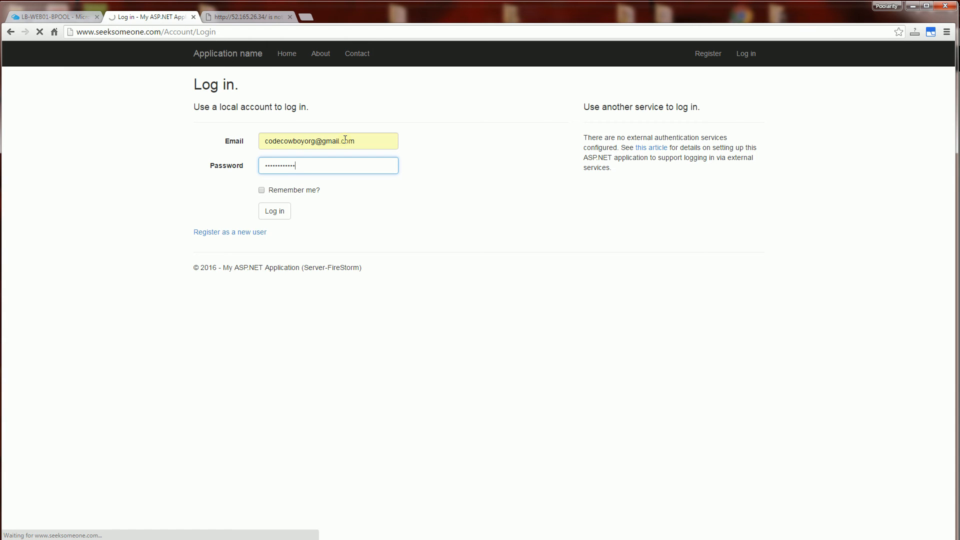
Highlight the home page footer to confirm the server name reads Server-FireStorm
{"action": "left_click", "coordinate": [275, 210]}
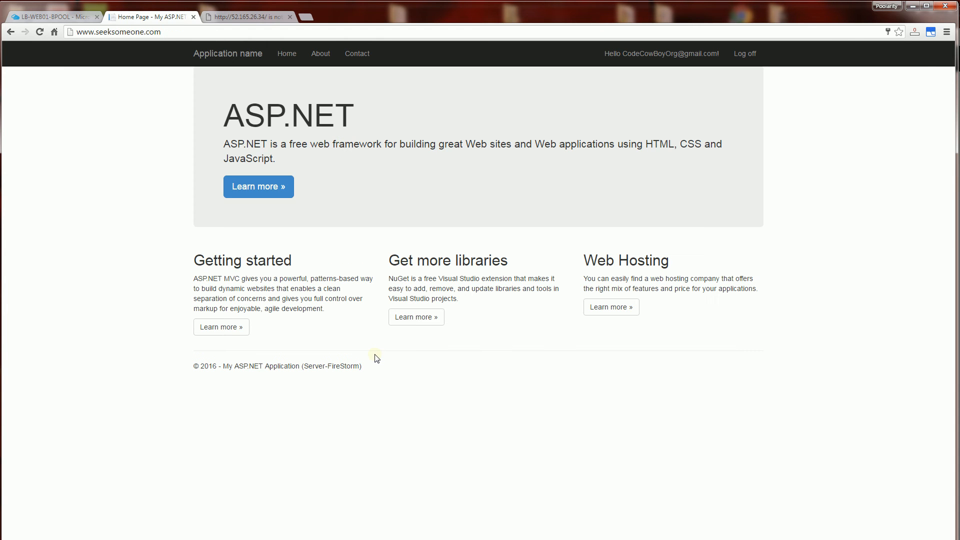
{"action": "double_click", "coordinate": [343, 365]}
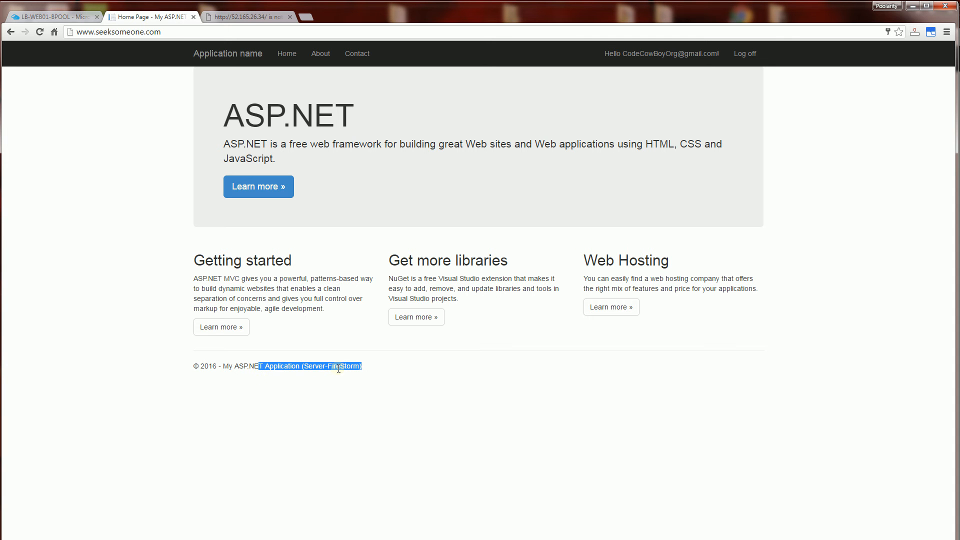
{"action": "left_click", "coordinate": [328, 366]}
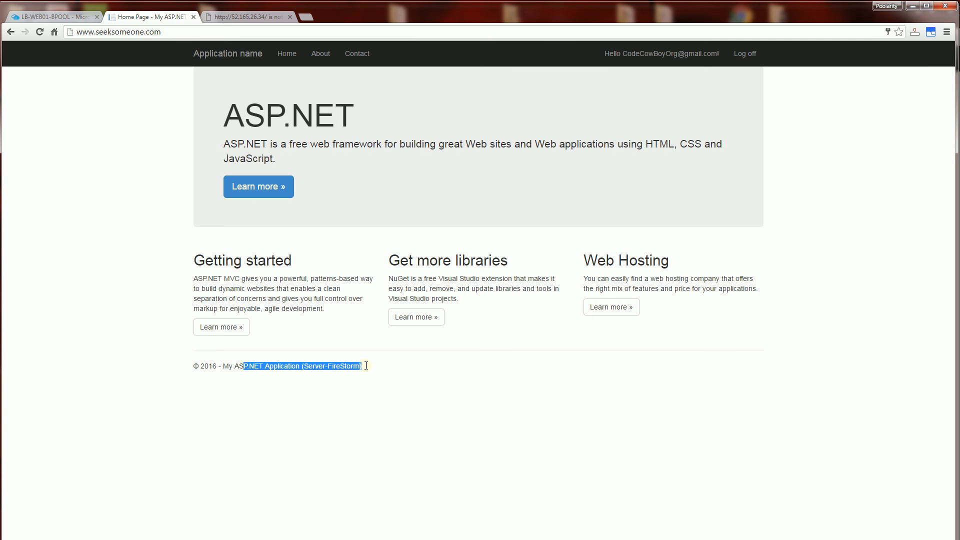
{"action": "left_click", "coordinate": [370, 366]}
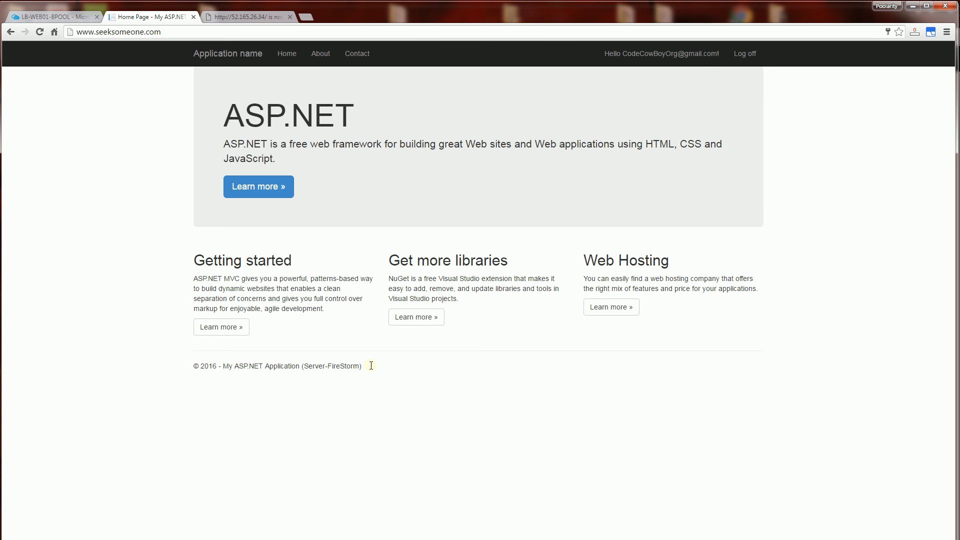
{"action": "mouse_move", "coordinate": [660, 55]}
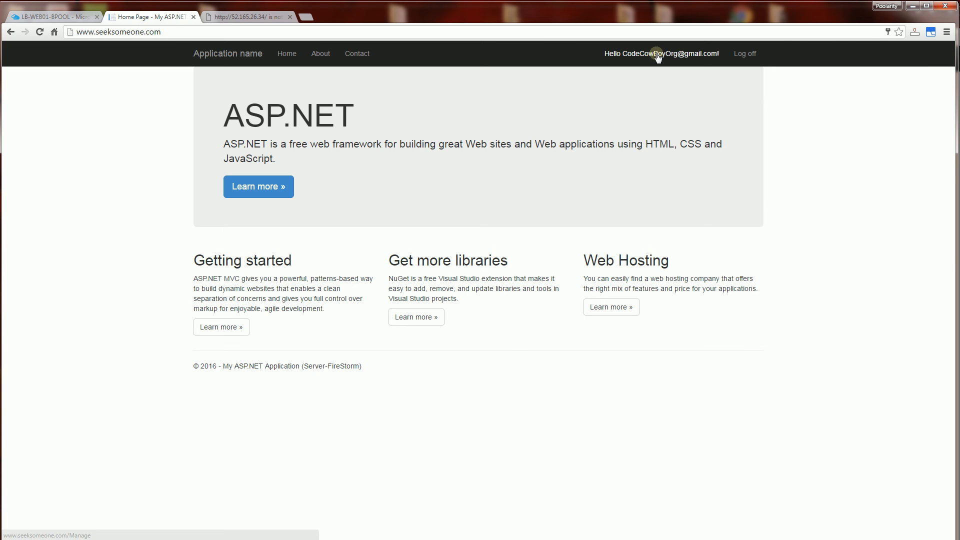
{"action": "mouse_move", "coordinate": [648, 70]}
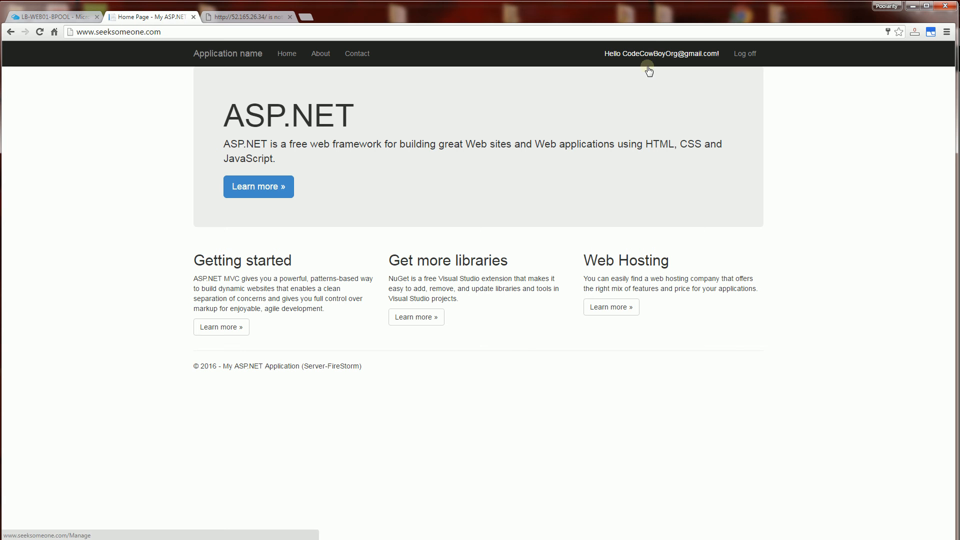
{"action": "mouse_move", "coordinate": [649, 56]}
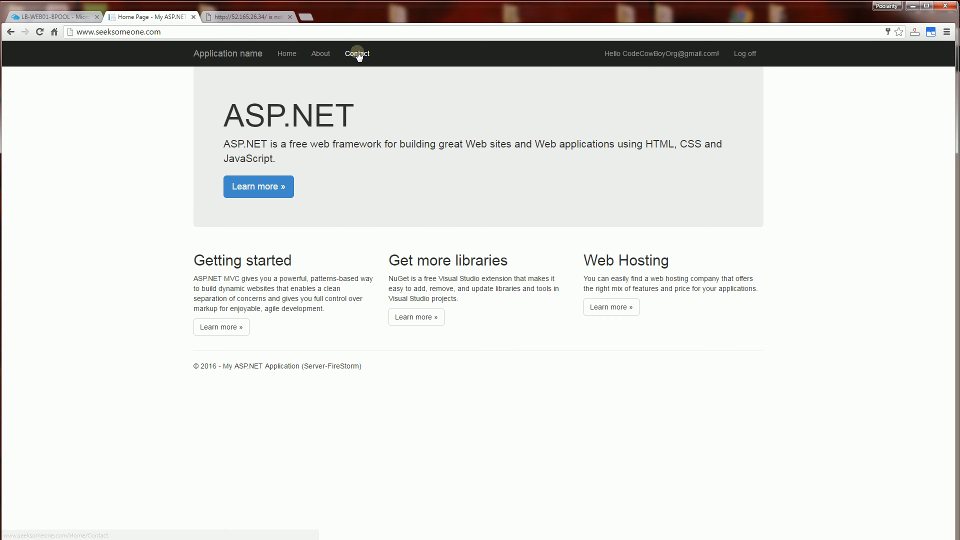
Open the Contact page and reload it, watching the footer server and sign-in status change
{"action": "left_click", "coordinate": [357, 53]}
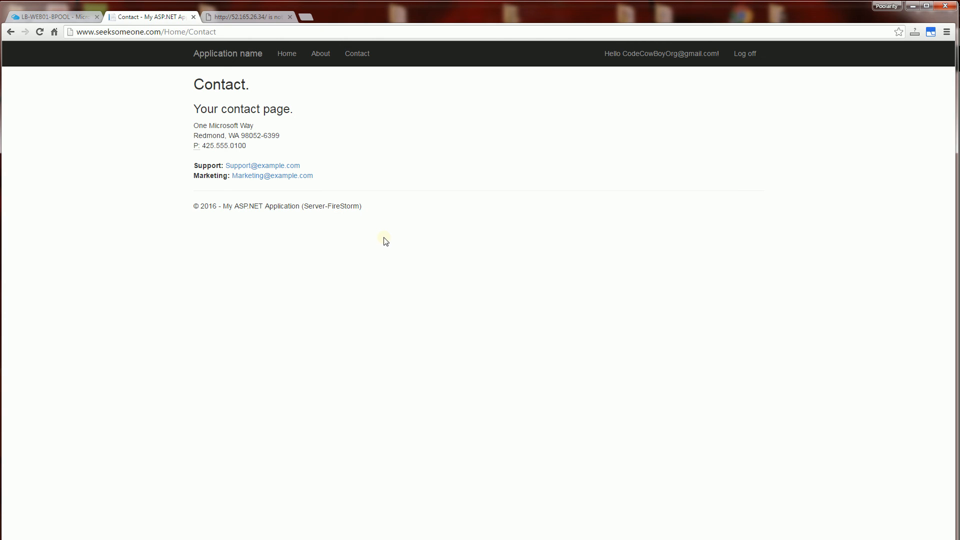
{"action": "mouse_move", "coordinate": [654, 55]}
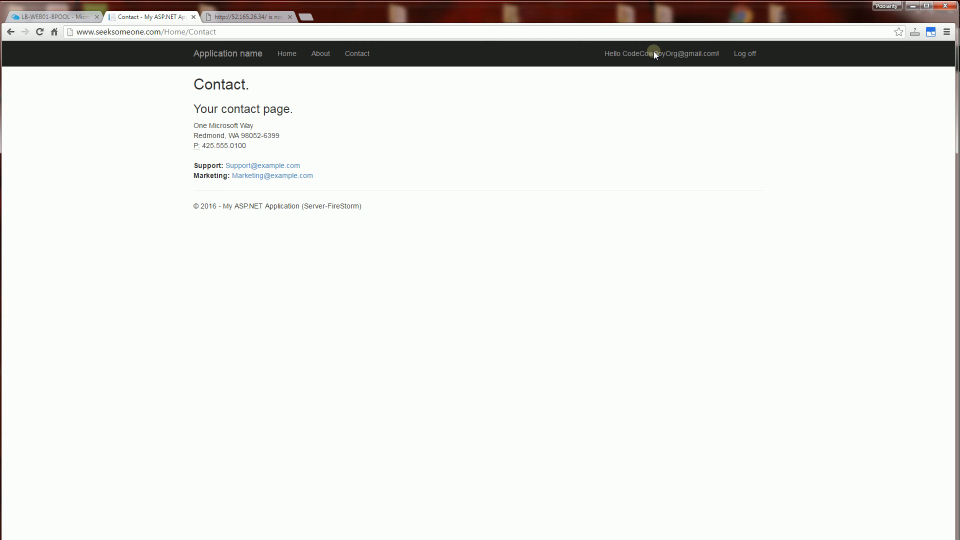
{"action": "mouse_move", "coordinate": [658, 58]}
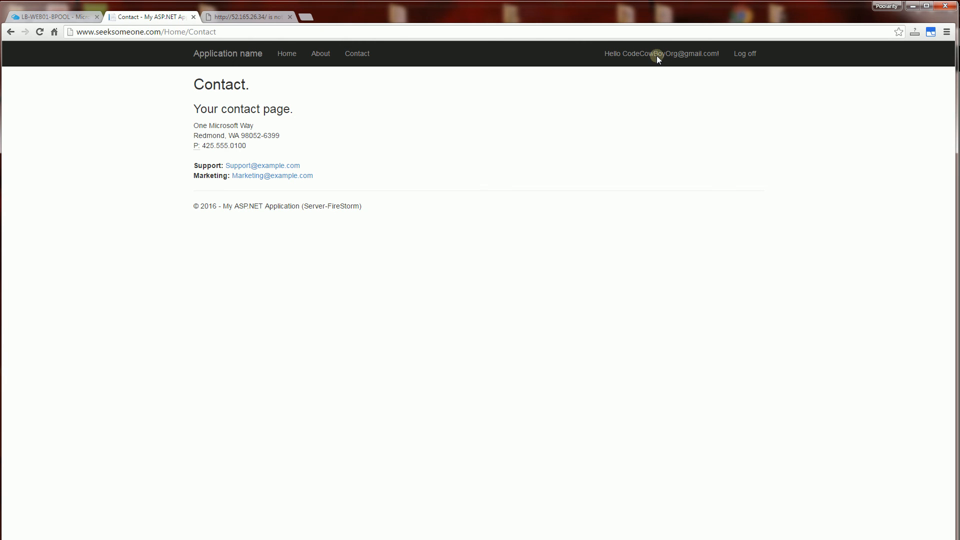
{"action": "mouse_move", "coordinate": [696, 57]}
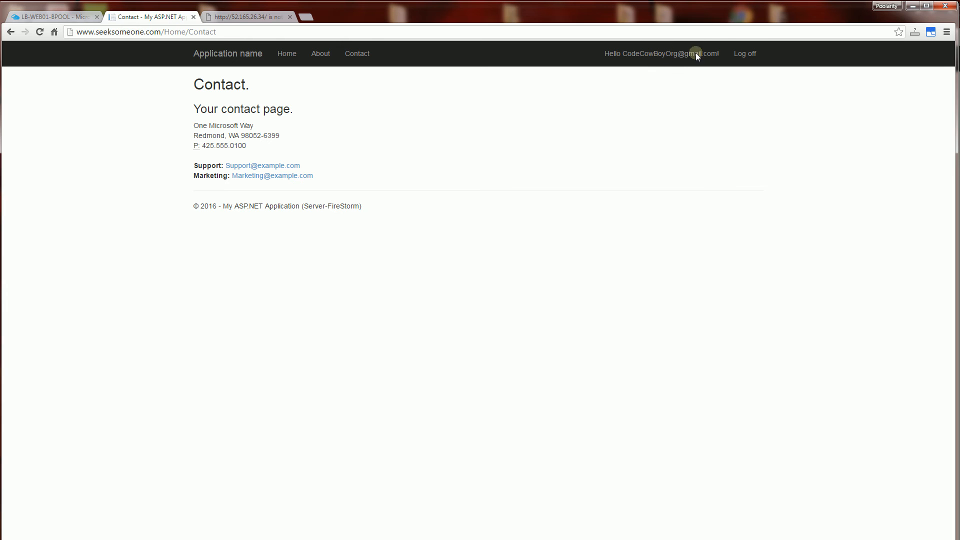
{"action": "mouse_move", "coordinate": [529, 141]}
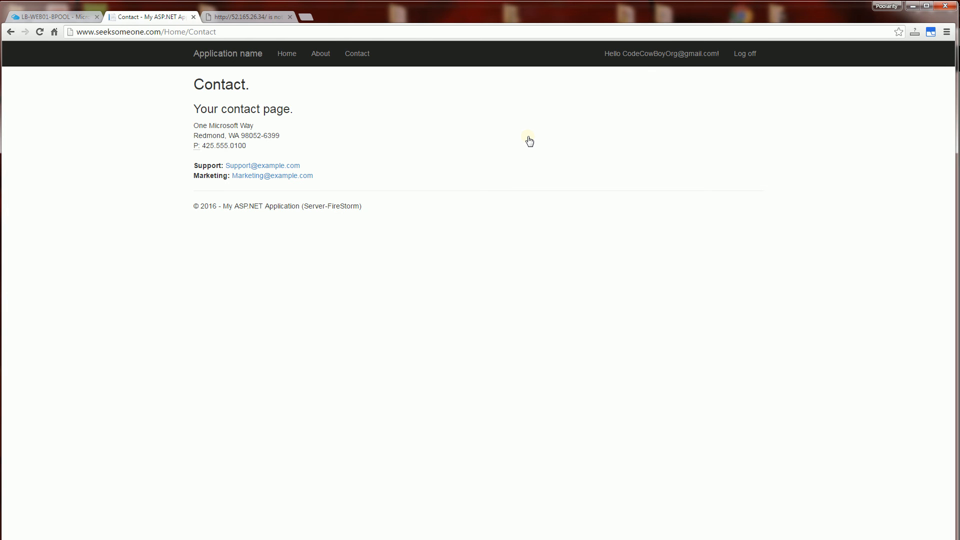
{"action": "left_click", "coordinate": [744, 53]}
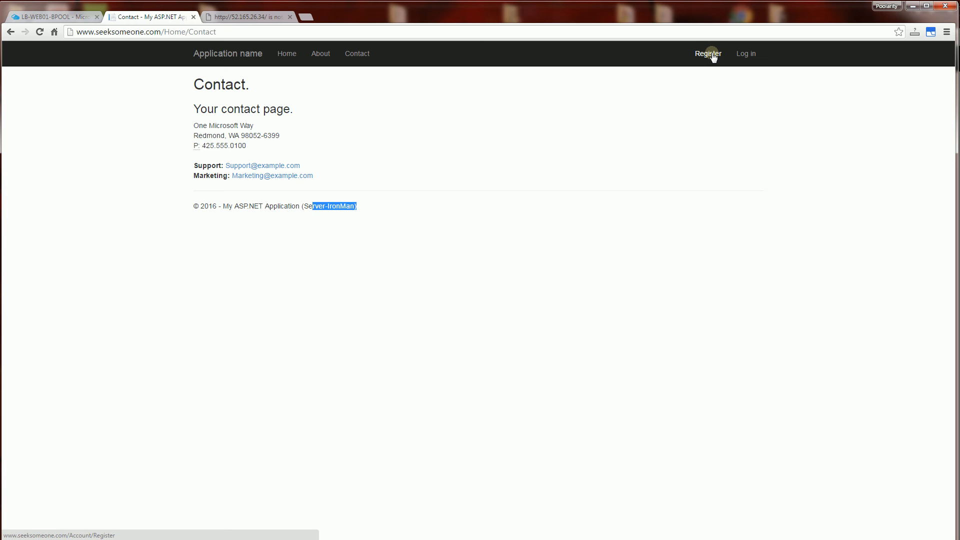
{"action": "mouse_move", "coordinate": [620, 200]}
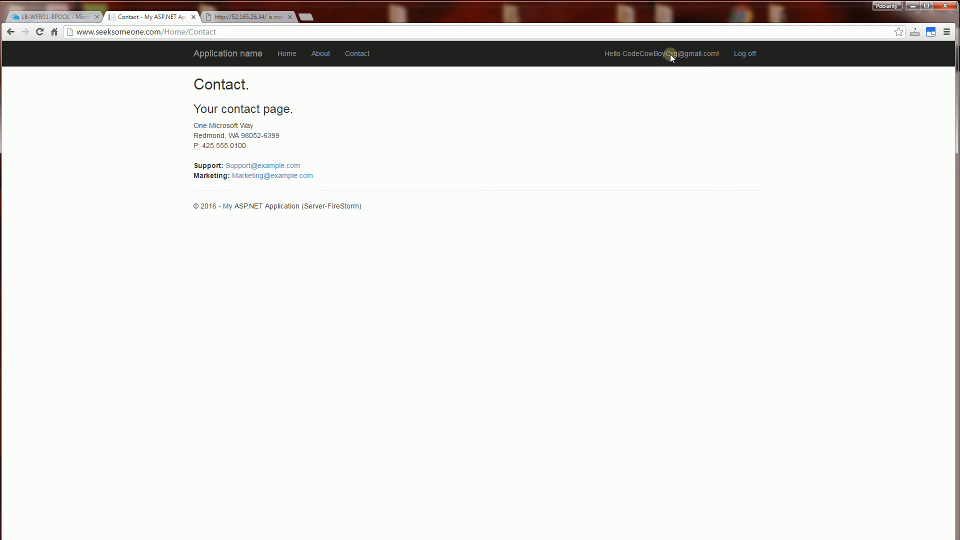
{"action": "mouse_move", "coordinate": [487, 208]}
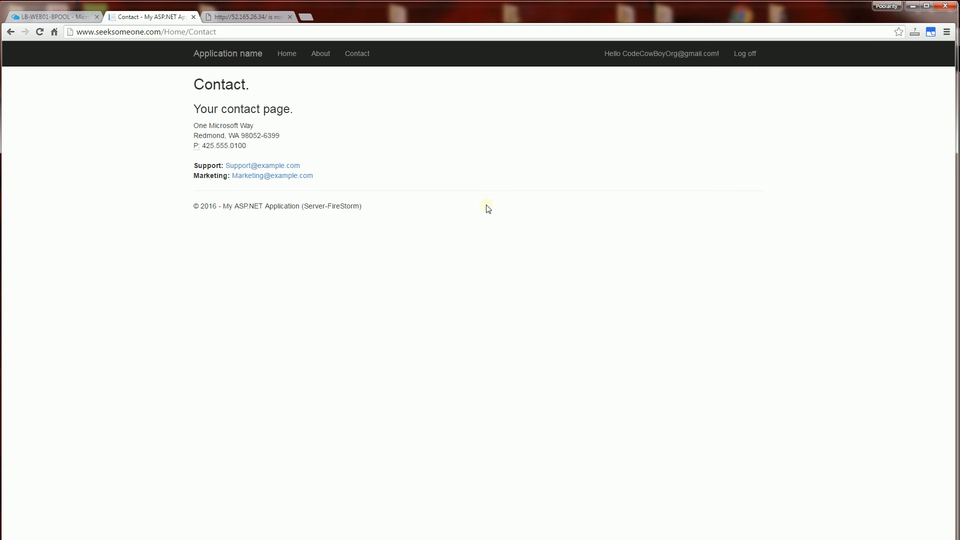
{"action": "mouse_move", "coordinate": [351, 166]}
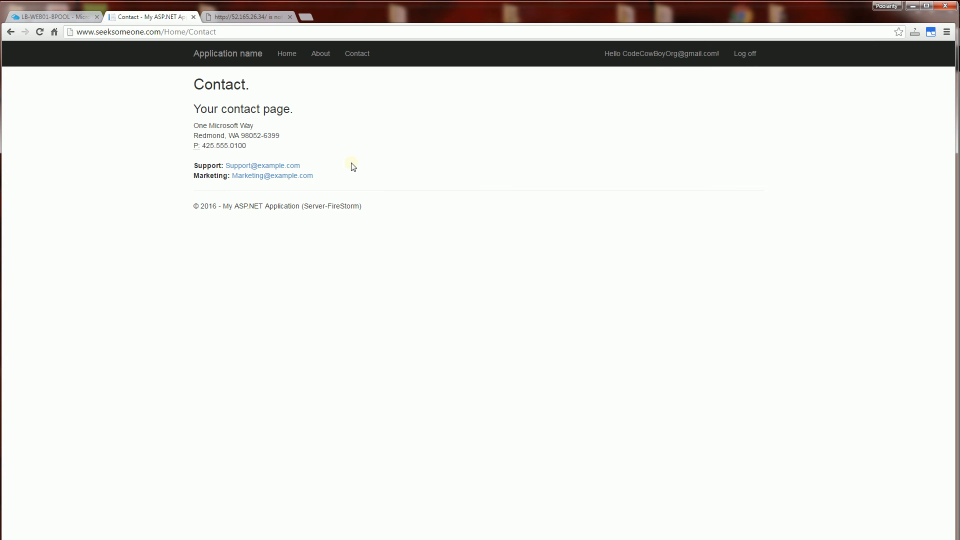
{"action": "mouse_move", "coordinate": [284, 155]}
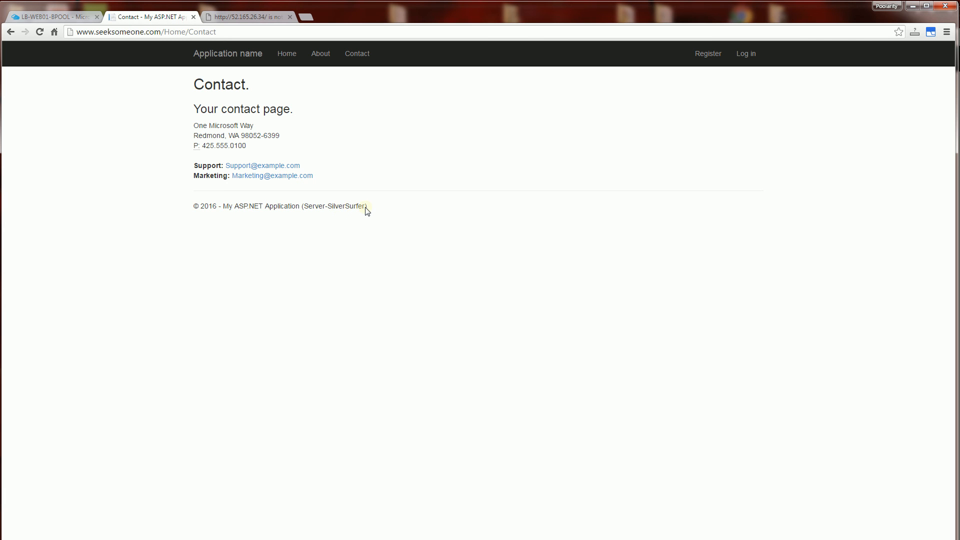
{"action": "mouse_move", "coordinate": [603, 185]}
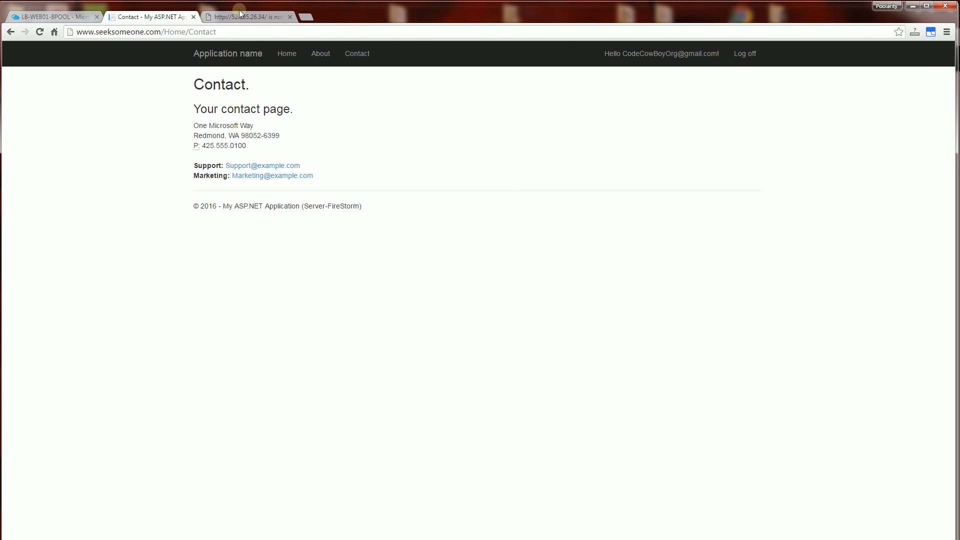
Show the load balancing rules list for LB-WEB01 in the Azure portal
{"action": "left_click", "coordinate": [52, 17]}
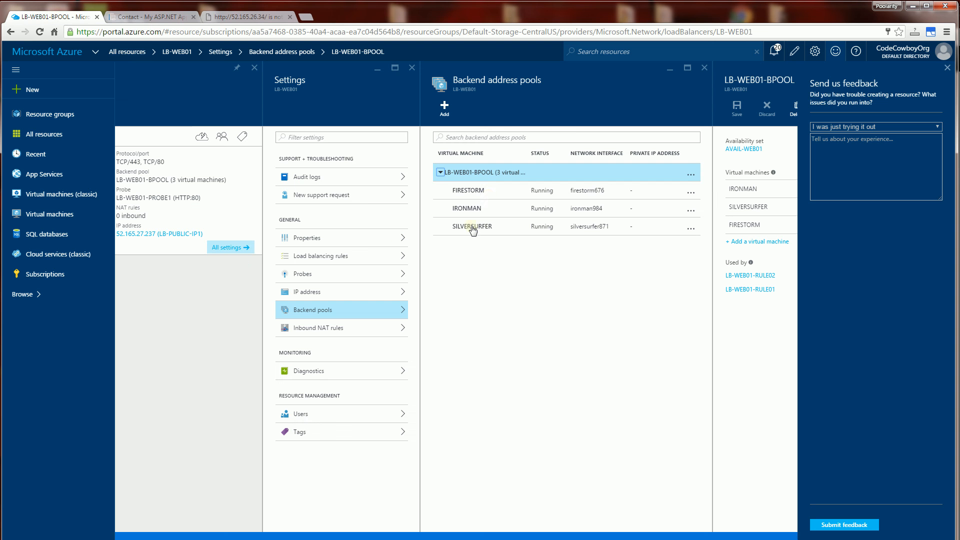
{"action": "mouse_move", "coordinate": [487, 243]}
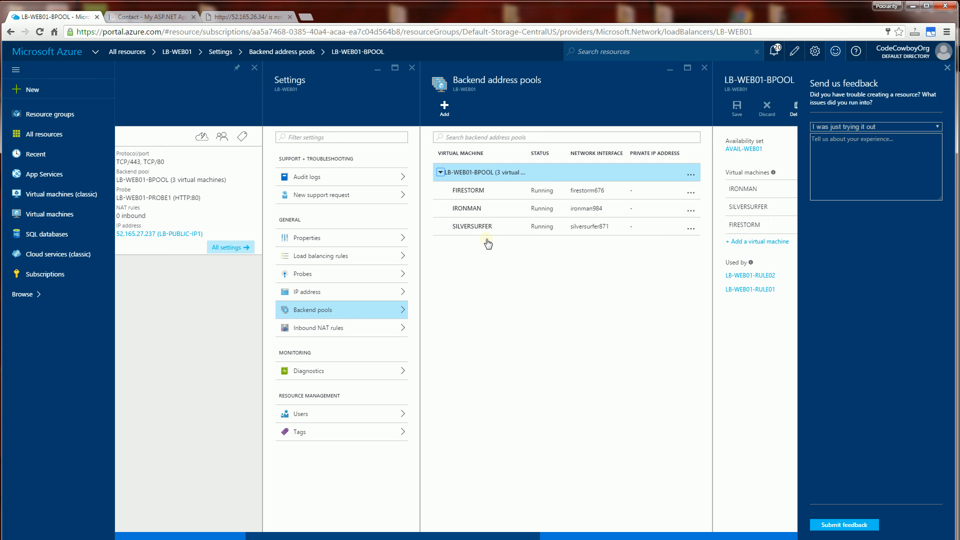
{"action": "mouse_move", "coordinate": [309, 265]}
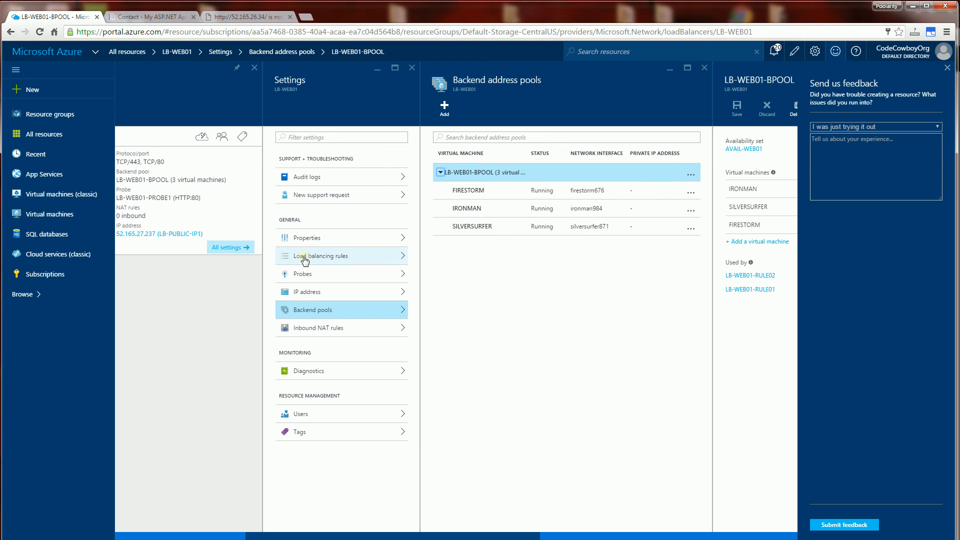
{"action": "left_click", "coordinate": [322, 255]}
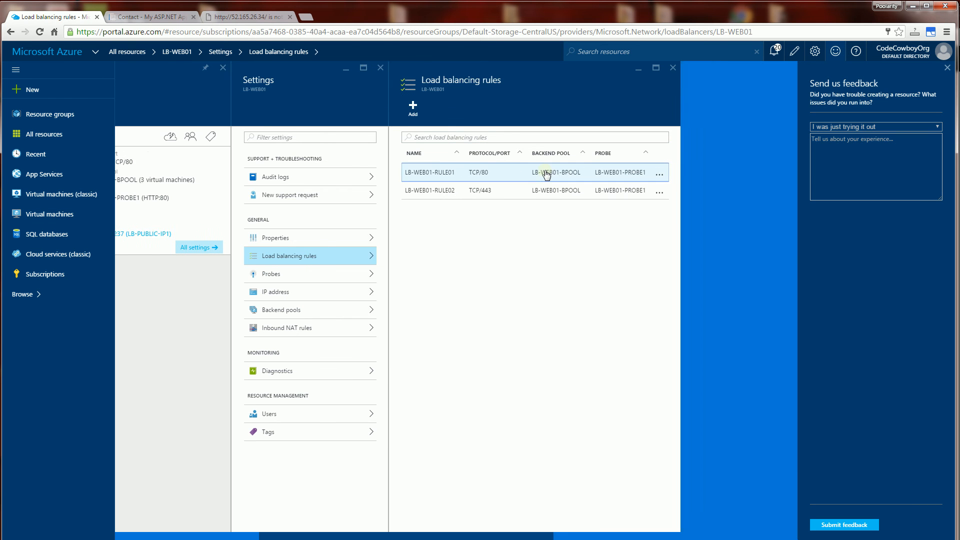
Save LB-WEB01-RULE01 with Client IP session persistence, then view the backend pool VMs
{"action": "left_click", "coordinate": [431, 172]}
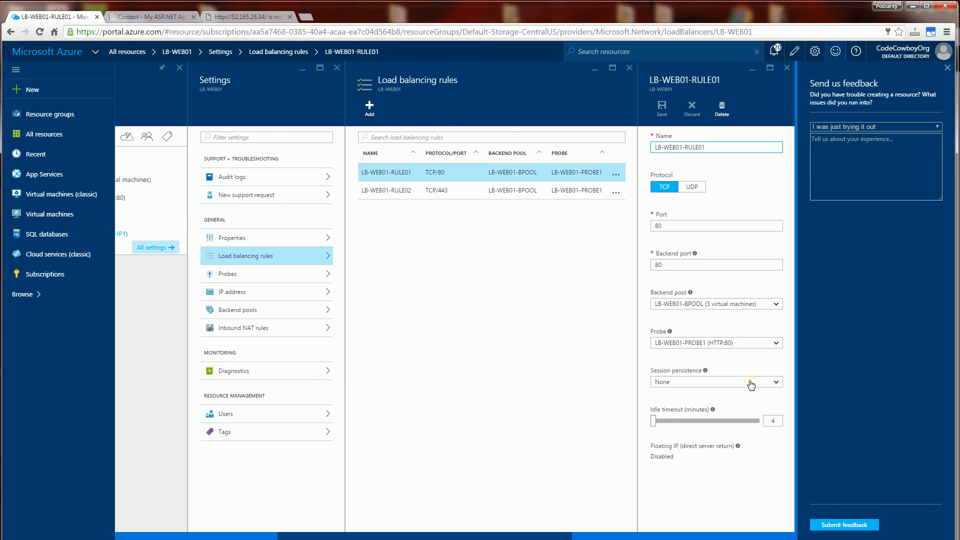
{"action": "left_click", "coordinate": [716, 382]}
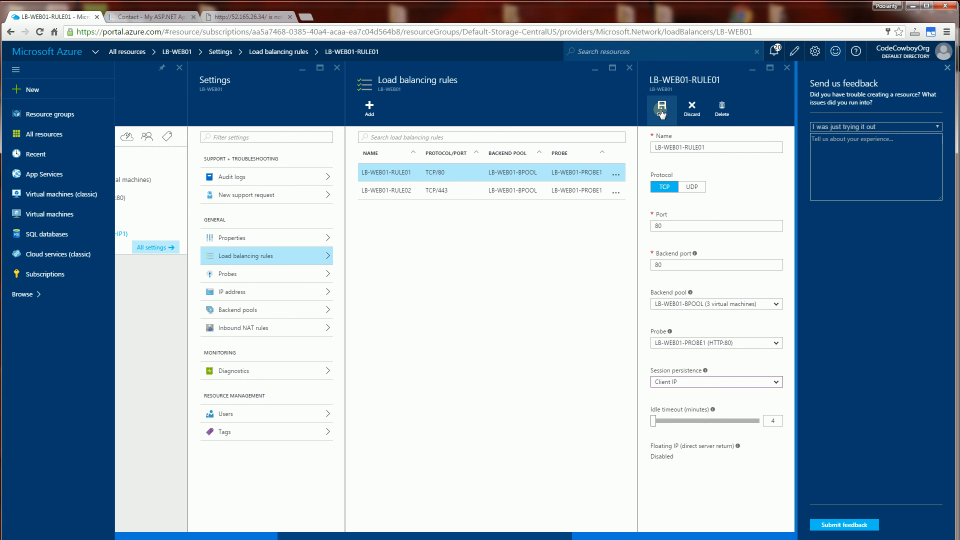
{"action": "left_click", "coordinate": [661, 109]}
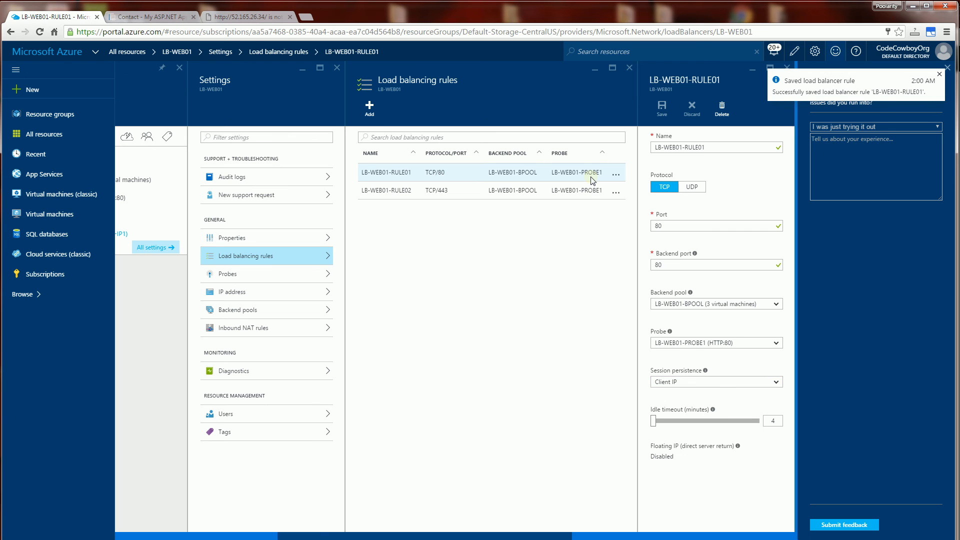
{"action": "mouse_move", "coordinate": [576, 224]}
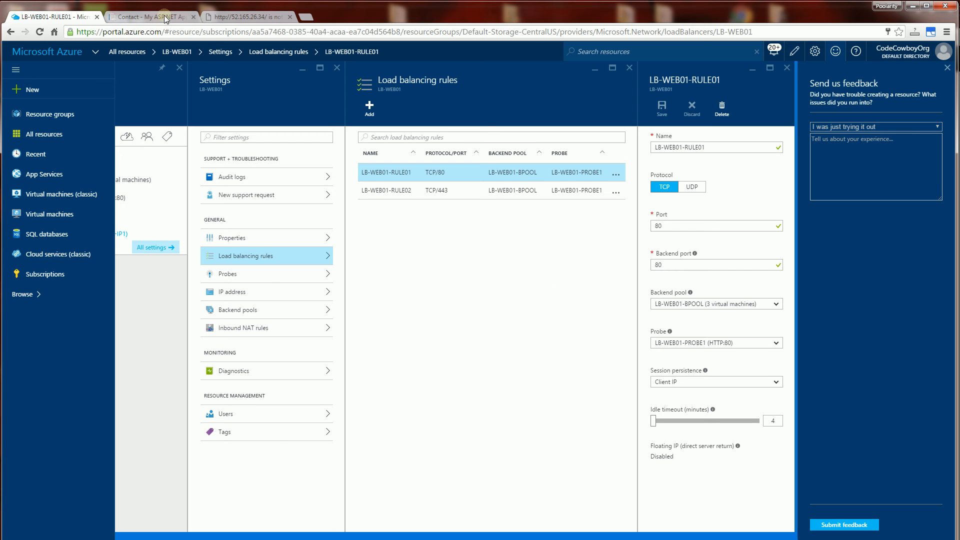
{"action": "left_click", "coordinate": [235, 309]}
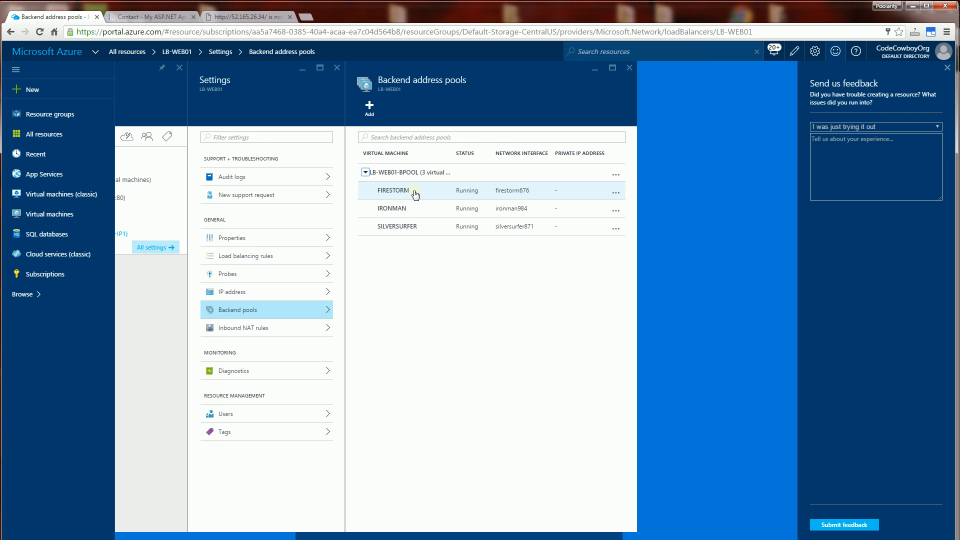
{"action": "mouse_move", "coordinate": [463, 201]}
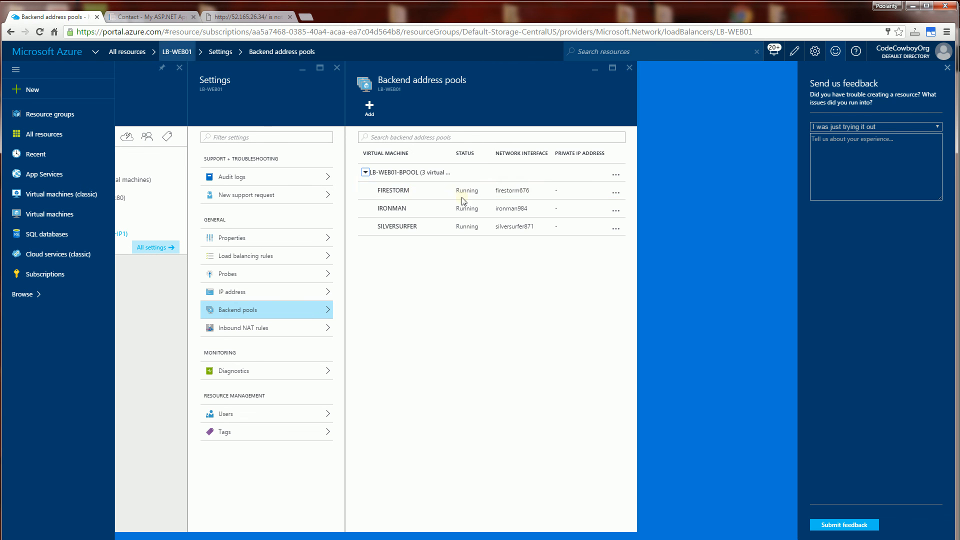
On the web app's Contact page, select the footer name to confirm Server-FireStorm
{"action": "left_click", "coordinate": [150, 17]}
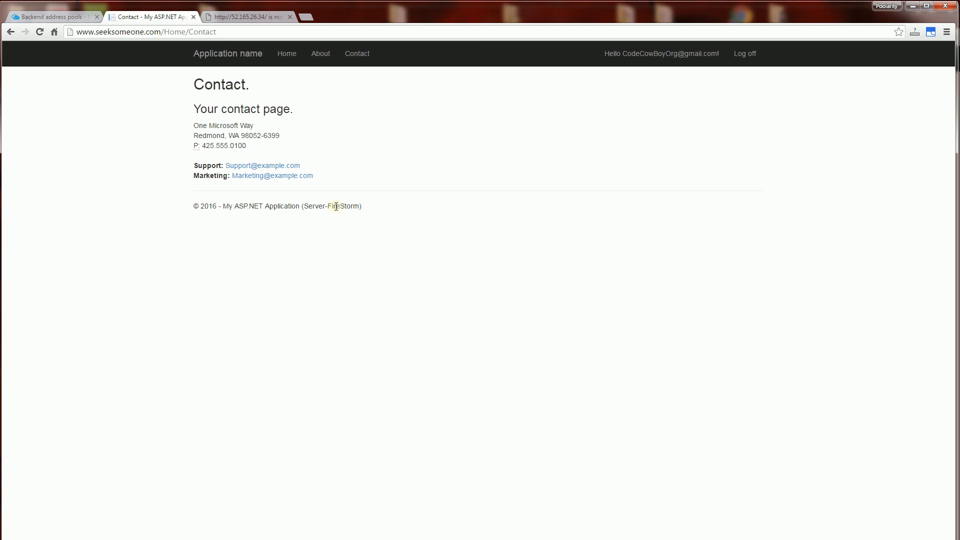
{"action": "mouse_move", "coordinate": [445, 163]}
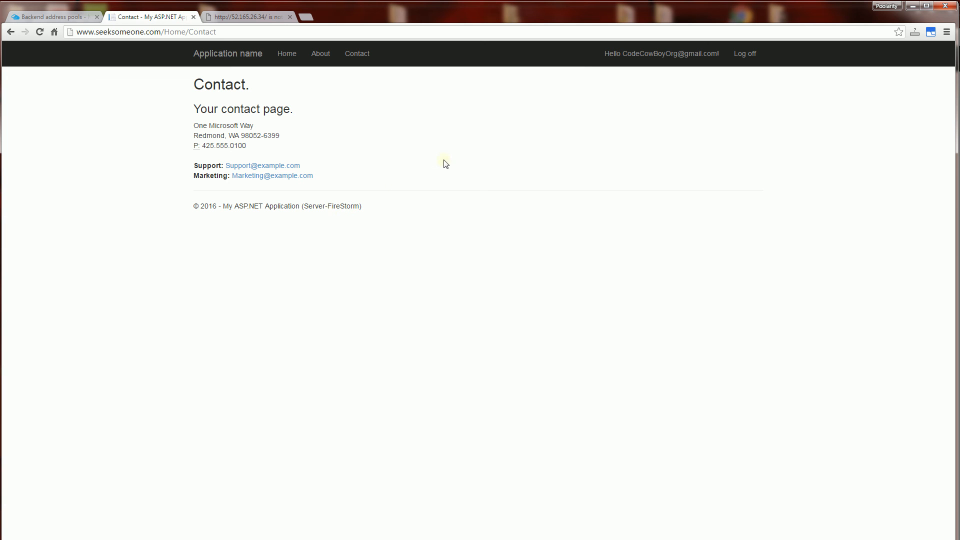
{"action": "mouse_move", "coordinate": [406, 221]}
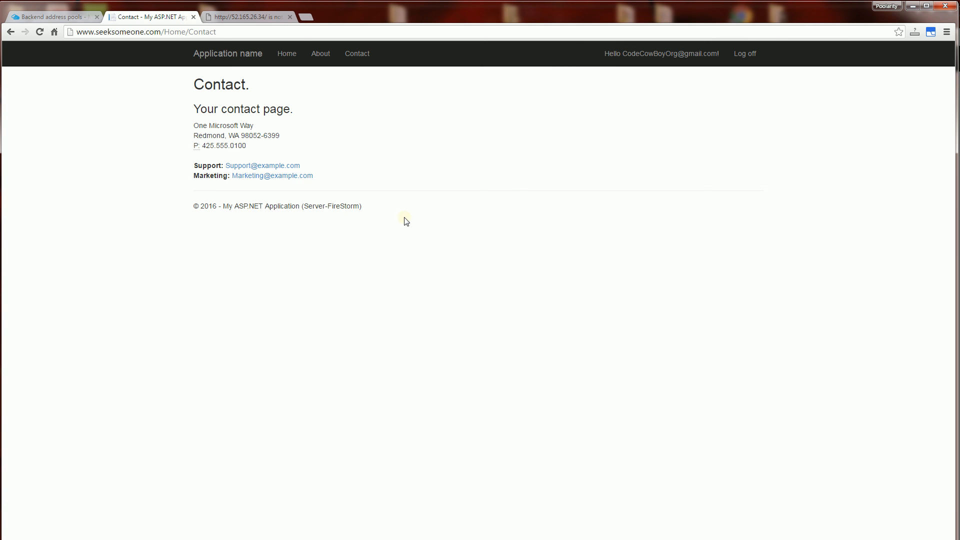
{"action": "mouse_move", "coordinate": [369, 237]}
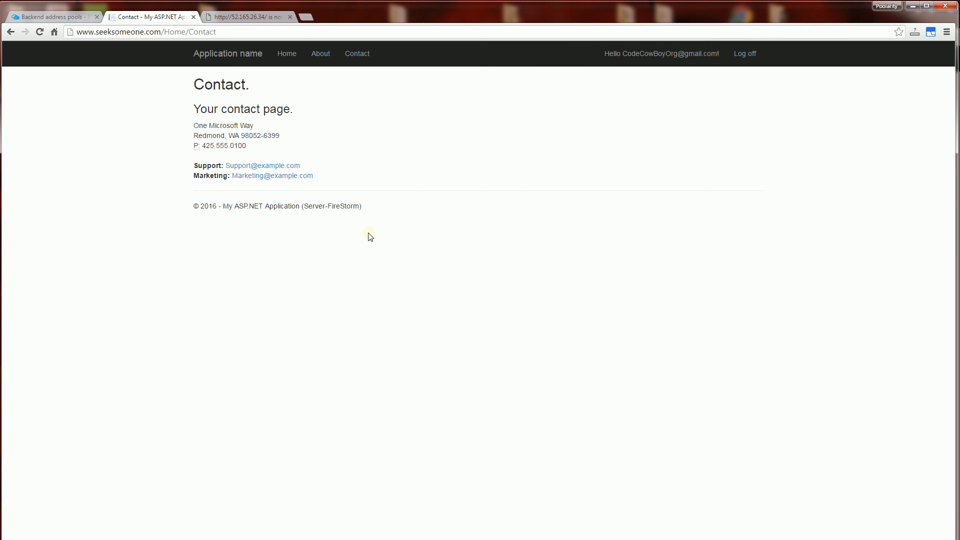
{"action": "mouse_move", "coordinate": [435, 207]}
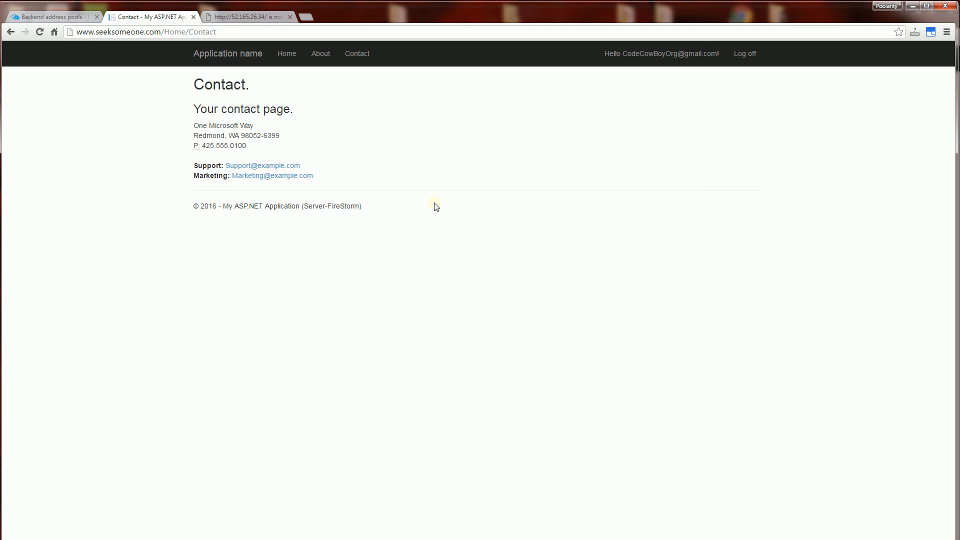
{"action": "double_click", "coordinate": [343, 206]}
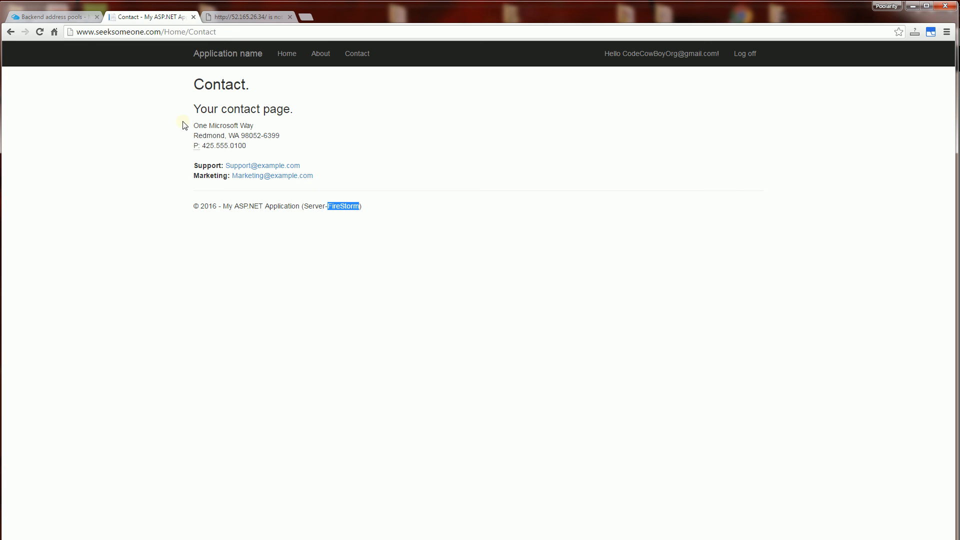
{"action": "mouse_move", "coordinate": [60, 16]}
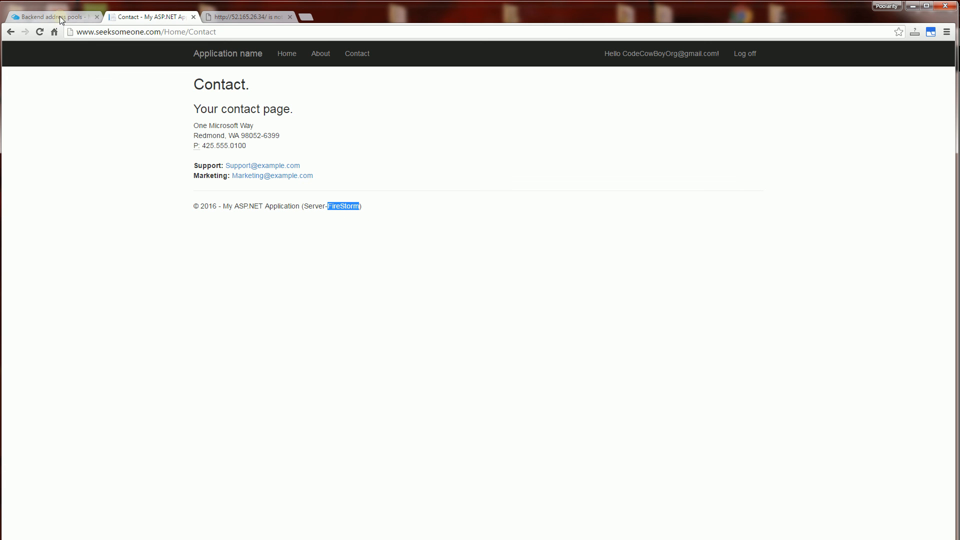
Open LB-WEB01-RULE01 from the load balancing rules list to check its persistence setting
{"action": "left_click", "coordinate": [52, 16]}
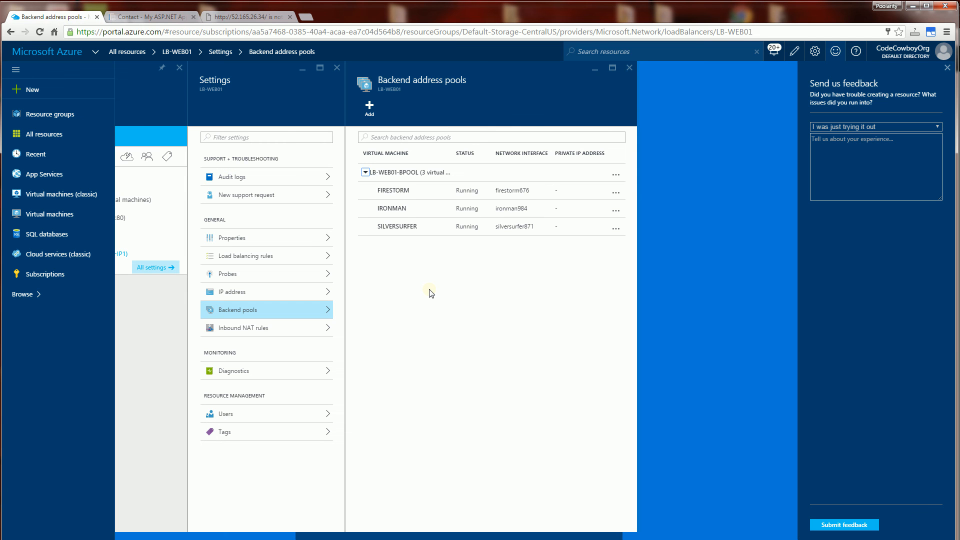
{"action": "mouse_move", "coordinate": [262, 256]}
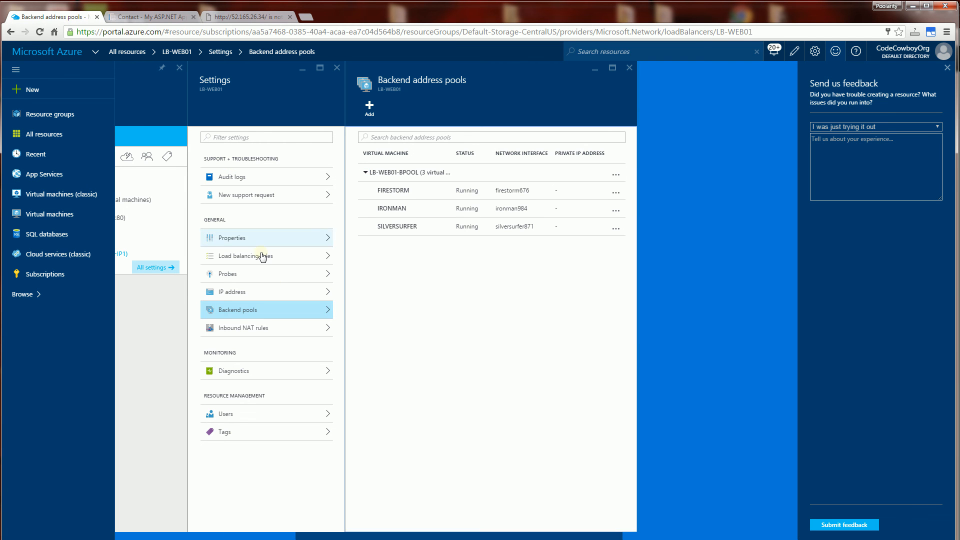
{"action": "left_click", "coordinate": [246, 256]}
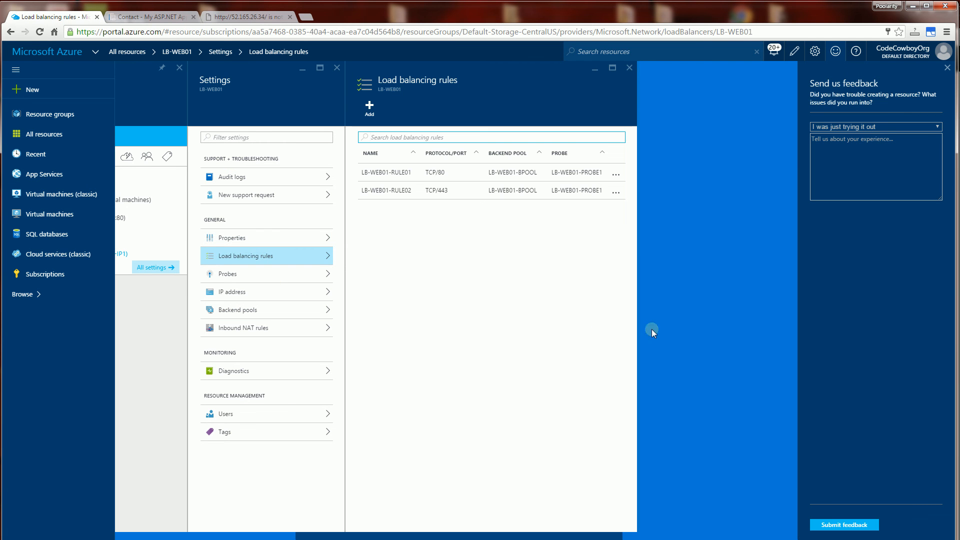
{"action": "left_click", "coordinate": [387, 172]}
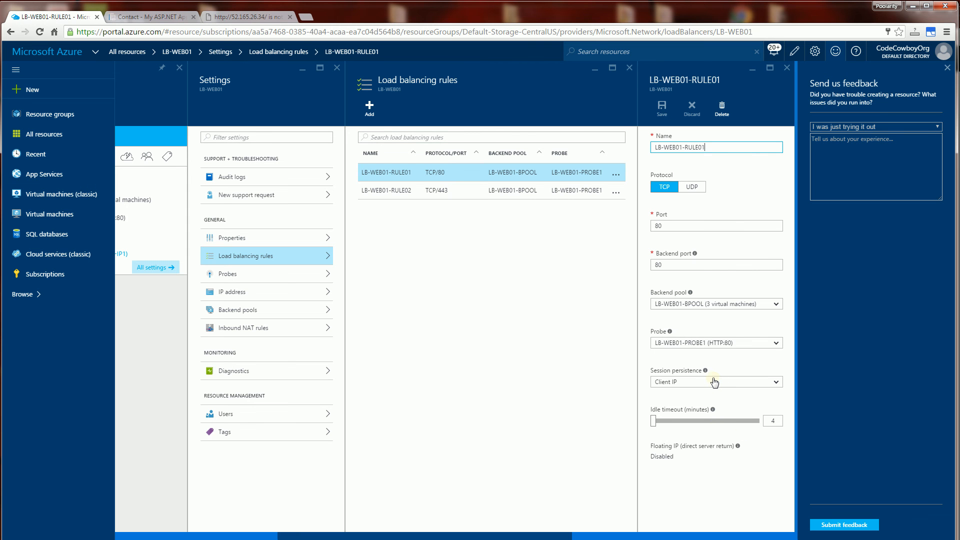
{"action": "mouse_move", "coordinate": [518, 268]}
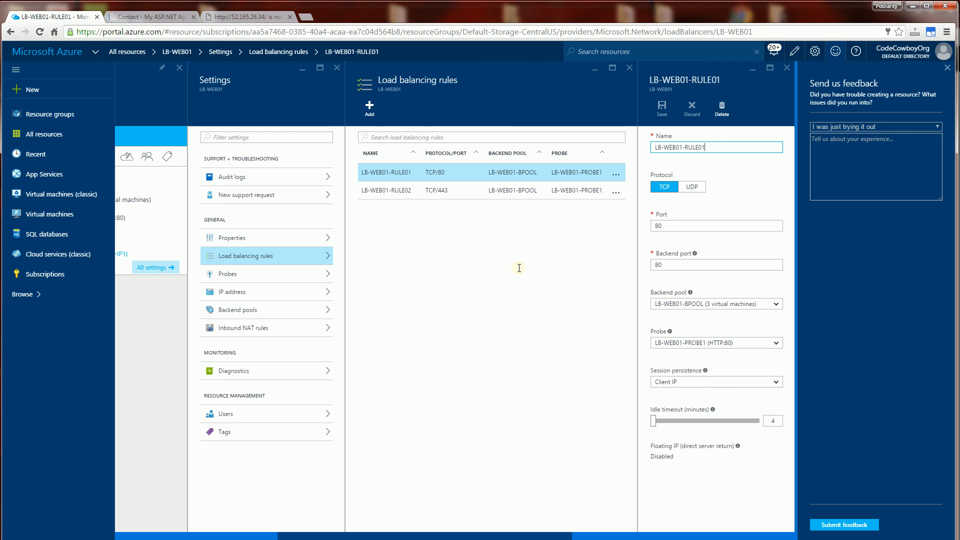
{"action": "mouse_move", "coordinate": [222, 25]}
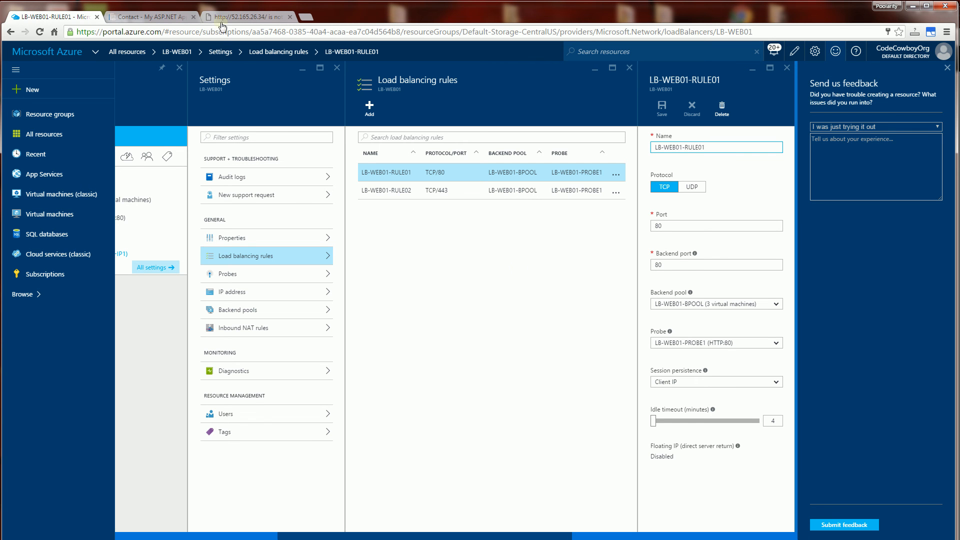
Reload the Contact page four times, noting FireStorm and SilverSurfer alternating in the footer
{"action": "left_click", "coordinate": [150, 17]}
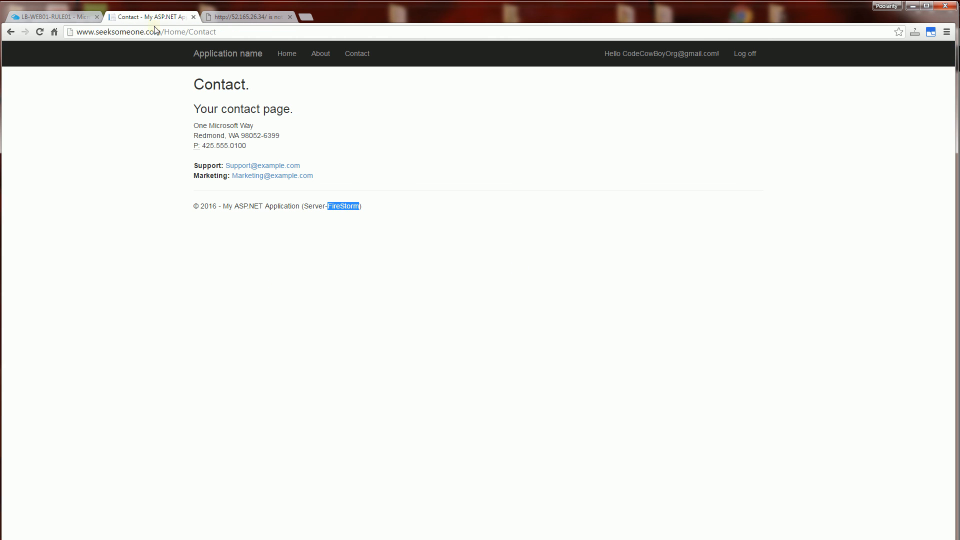
{"action": "left_click", "coordinate": [288, 287]}
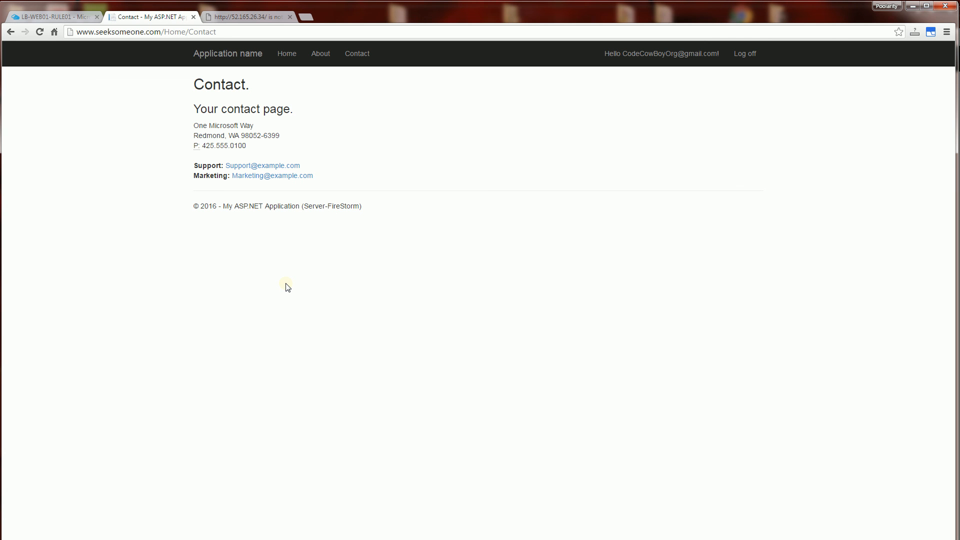
{"action": "left_click", "coordinate": [745, 54]}
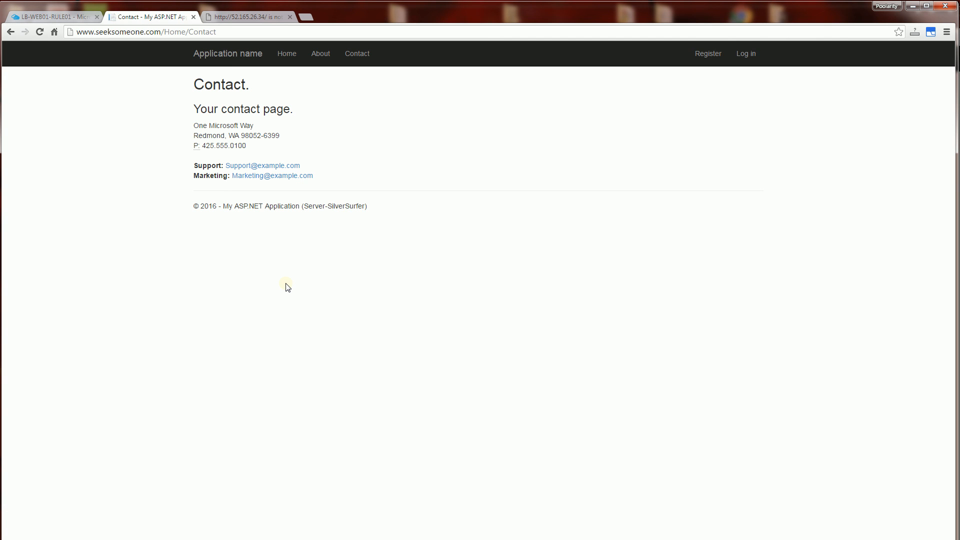
{"action": "mouse_move", "coordinate": [352, 207]}
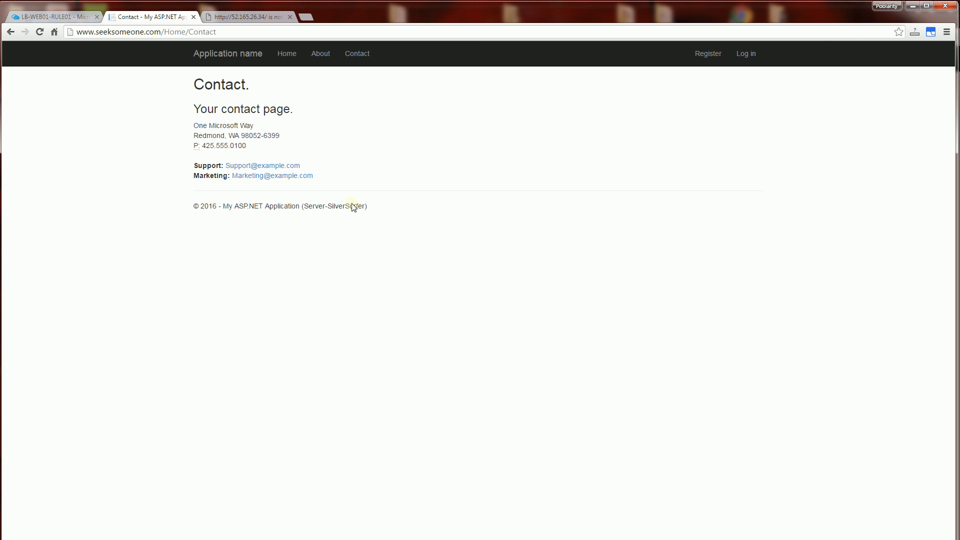
{"action": "mouse_move", "coordinate": [343, 271]}
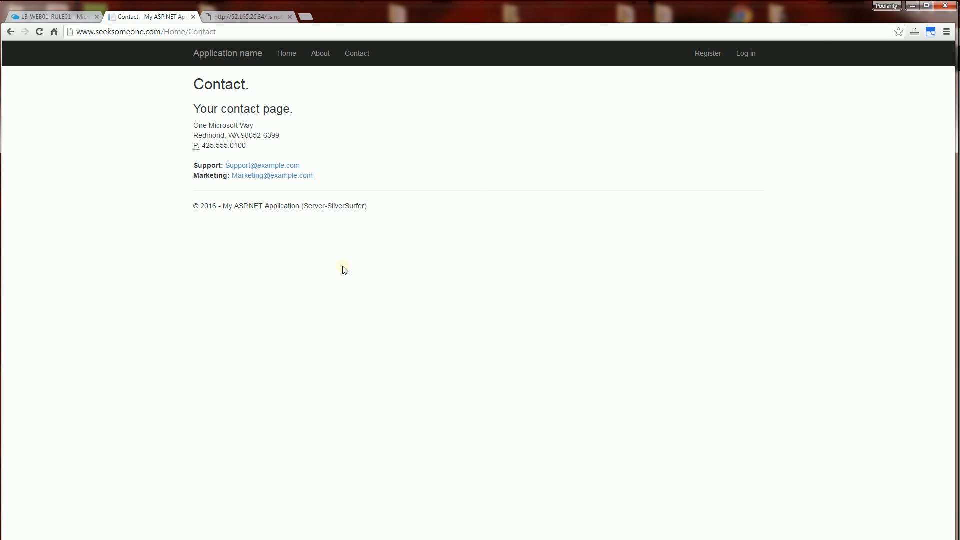
{"action": "left_click", "coordinate": [38, 32]}
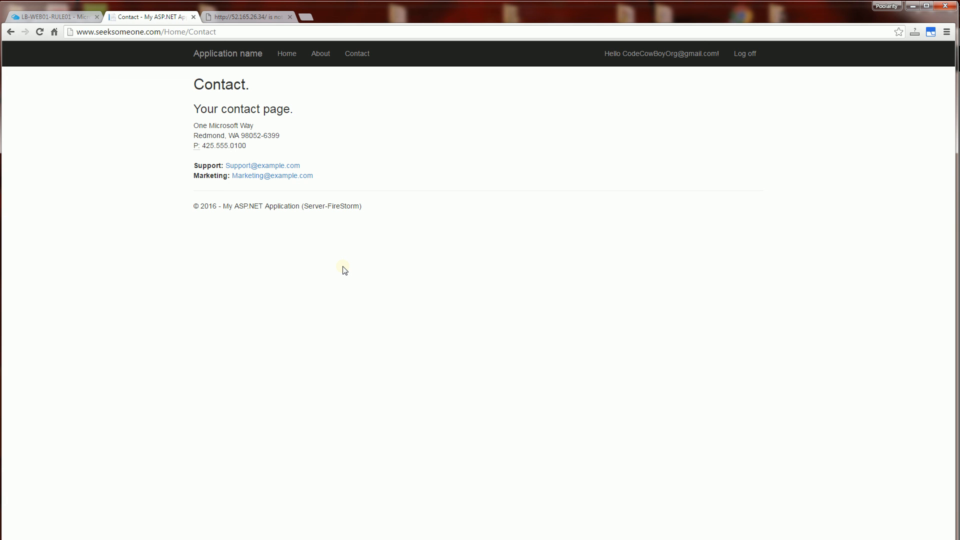
{"action": "left_click", "coordinate": [744, 53]}
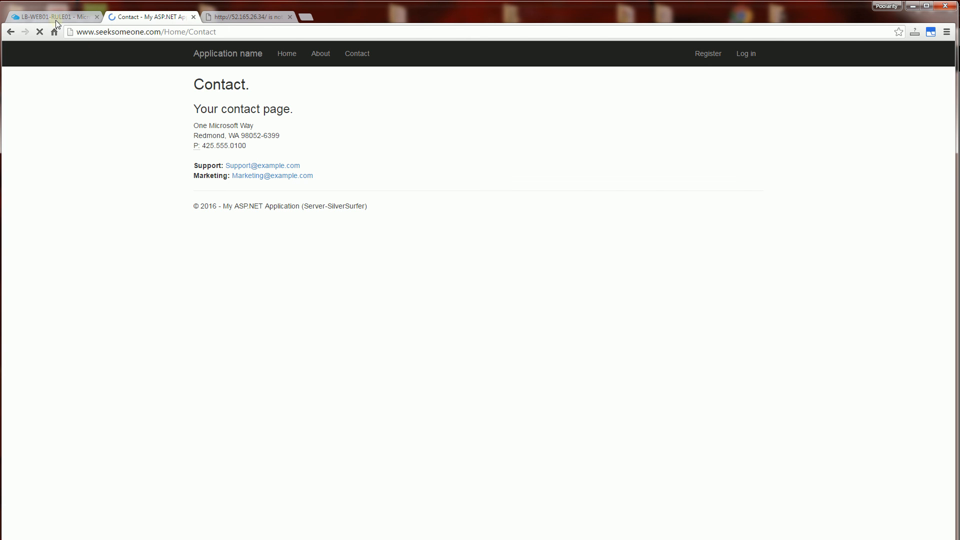
Return to the Azure portal tab showing LB-WEB01's load balancing rules
{"action": "left_click", "coordinate": [52, 16]}
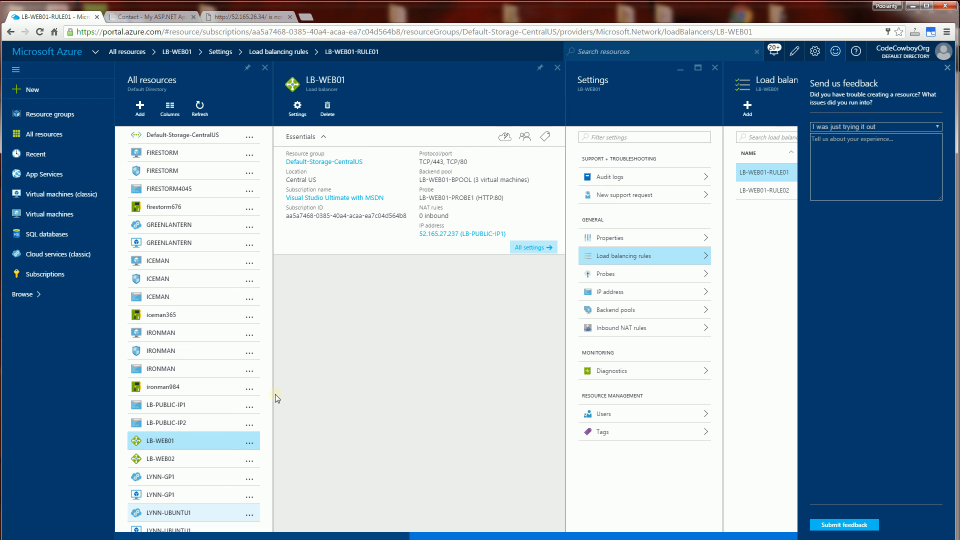
{"action": "mouse_move", "coordinate": [227, 351]}
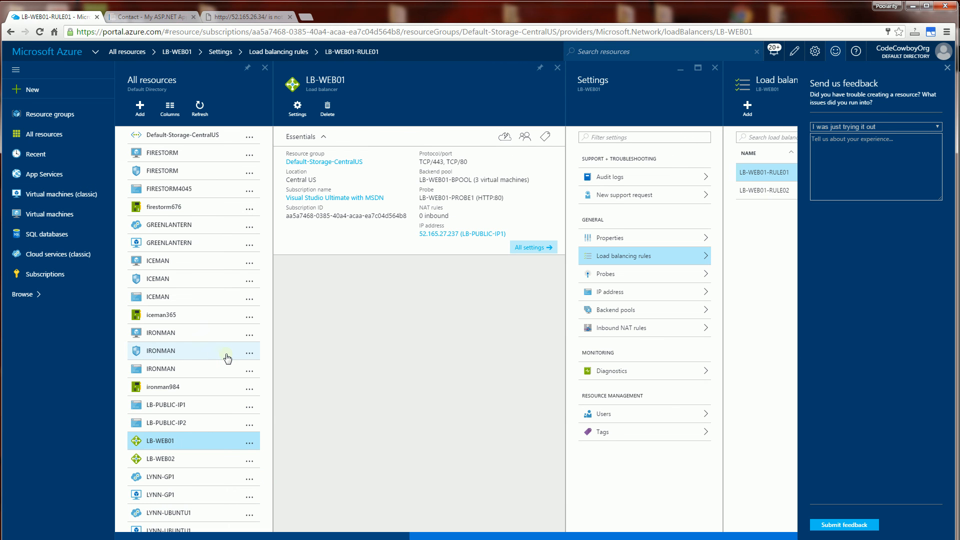
{"action": "mouse_move", "coordinate": [210, 444]}
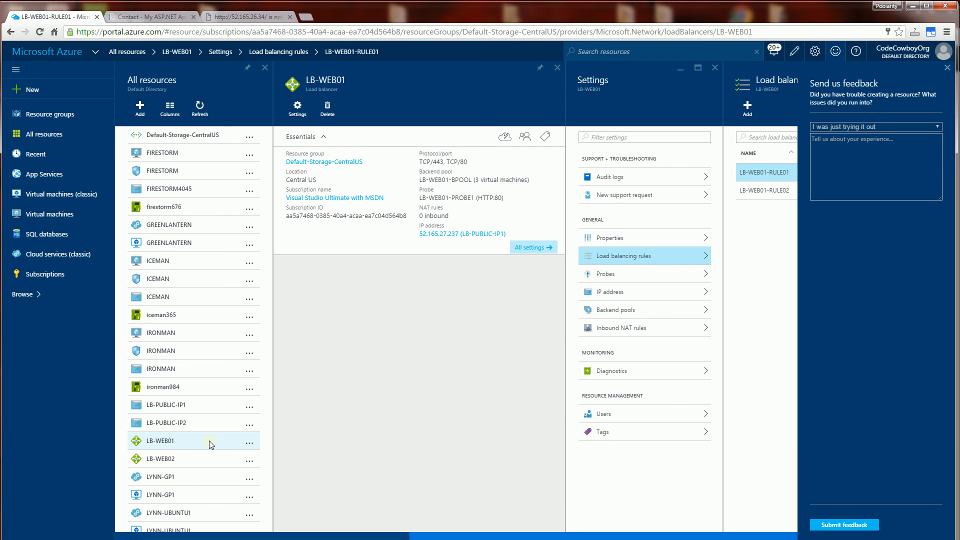